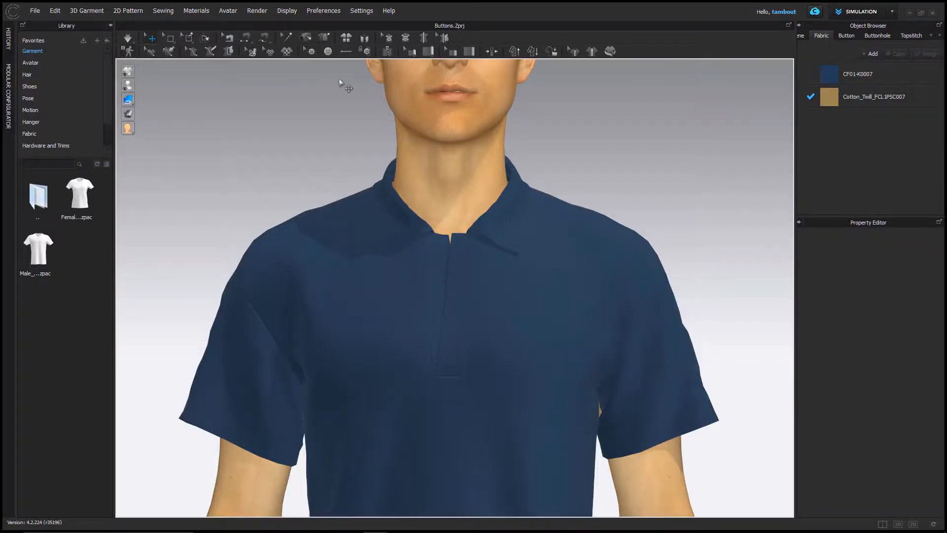
mouse_move(328, 50)
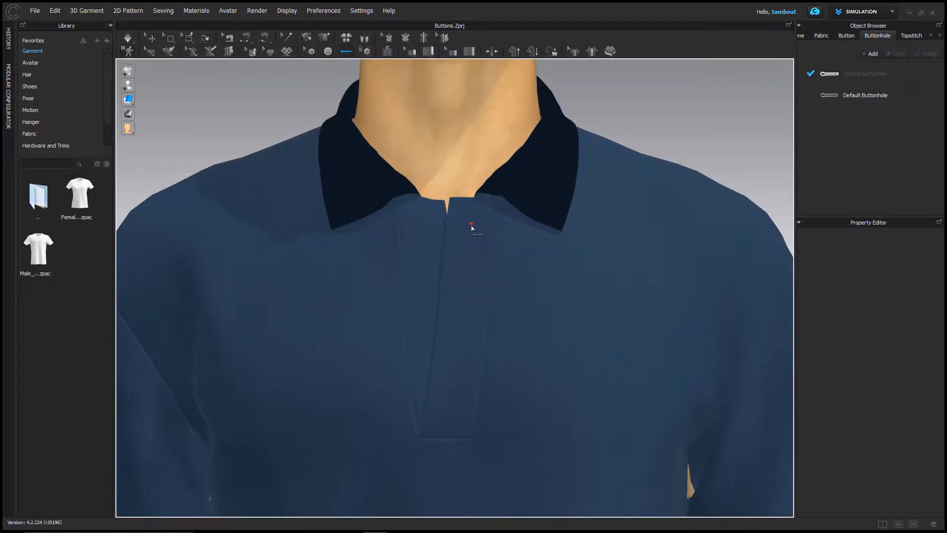
Place a buttonhole at the placket top and paste copies to make three evenly spaced buttonholes
click(311, 52)
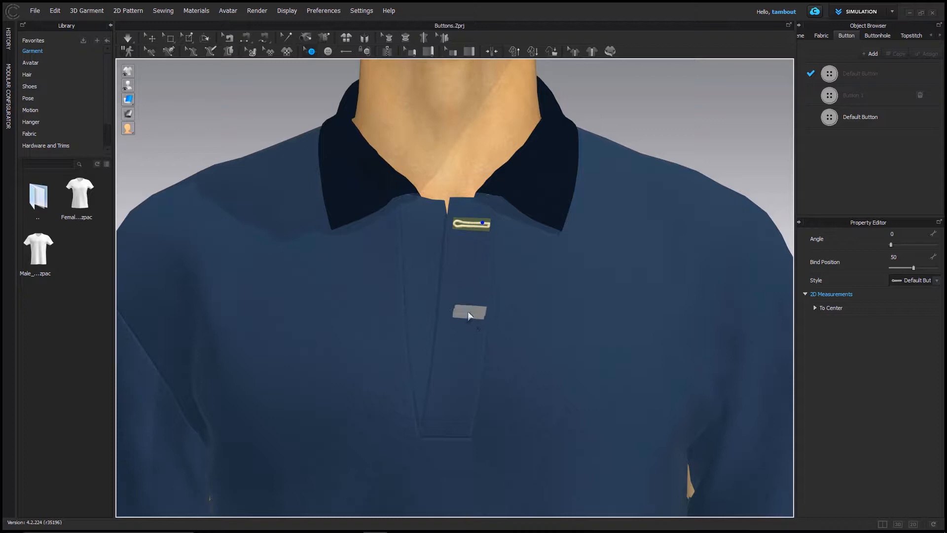
key(ctrl+c)
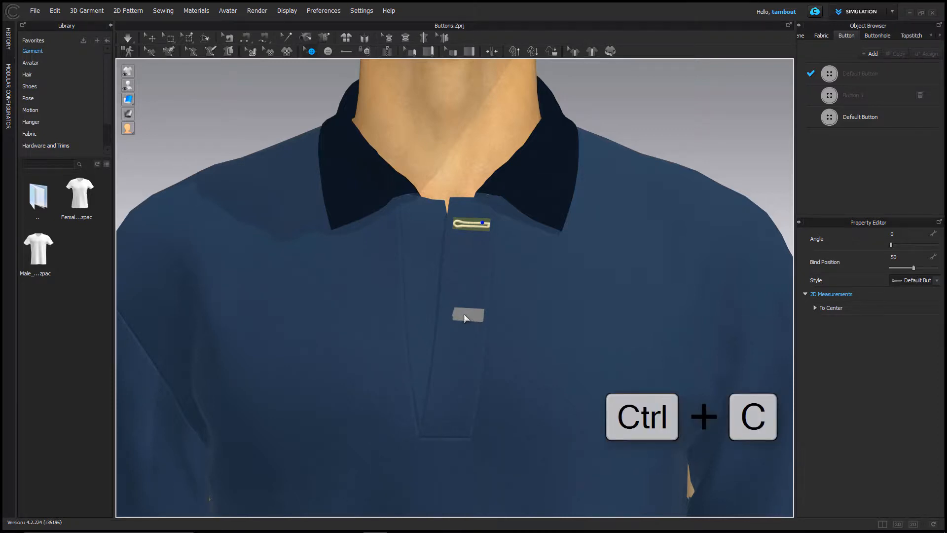
key(ctrl+c)
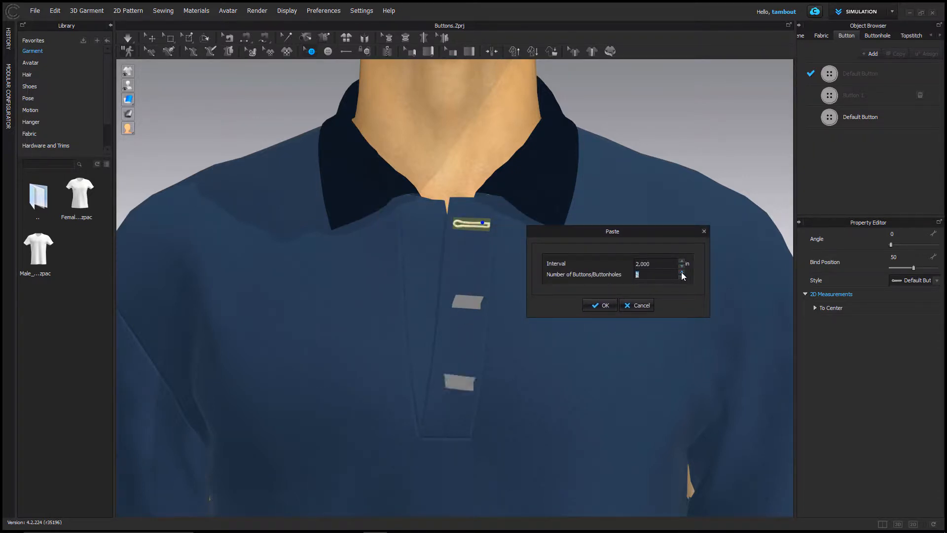
click(599, 304)
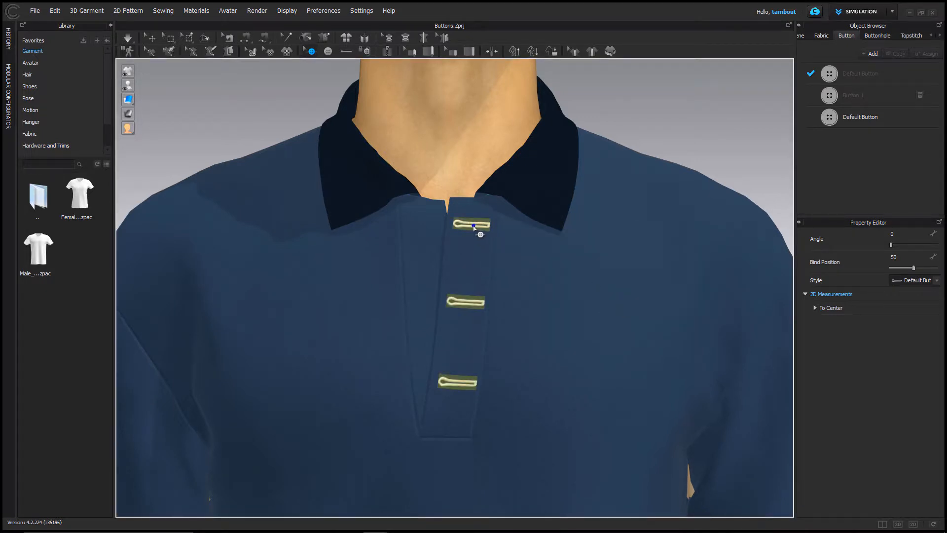
Bring up the buttonhole actions to duplicate them as buttons onto the symmetric placket
right_click(474, 228)
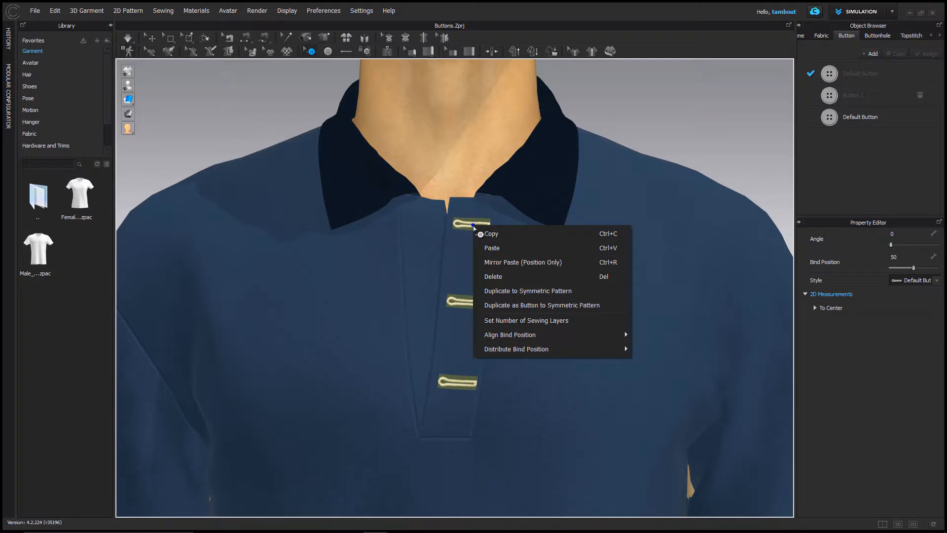
mouse_move(538, 294)
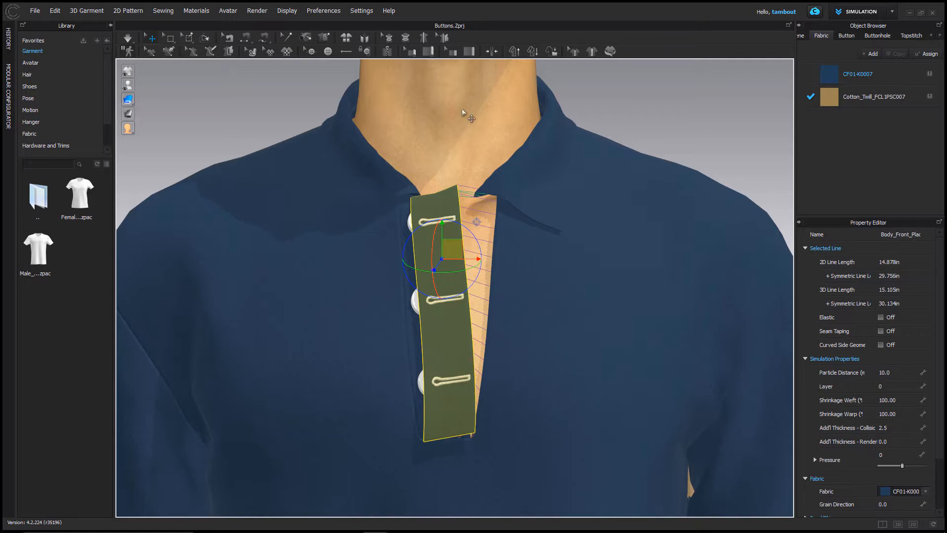
mouse_move(364, 50)
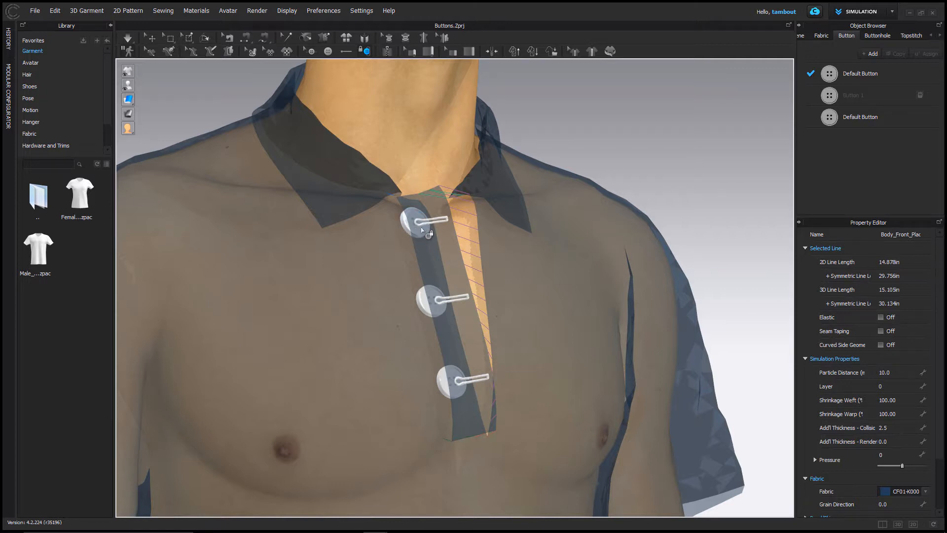
Zoom the view to check the buttons fastening through their buttonholes
scroll(down, 3)
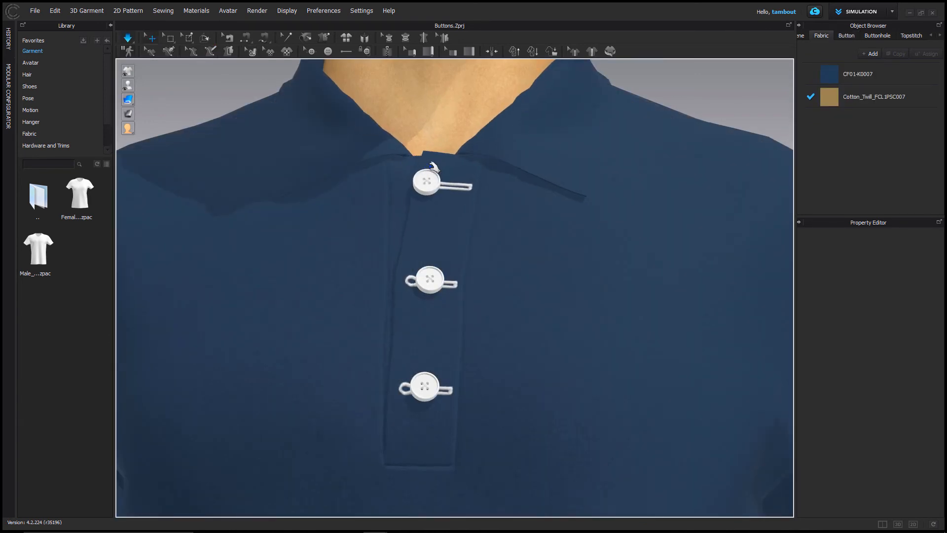
Select the front placket carrying the buttonholes to release its fastened buttons
click(429, 278)
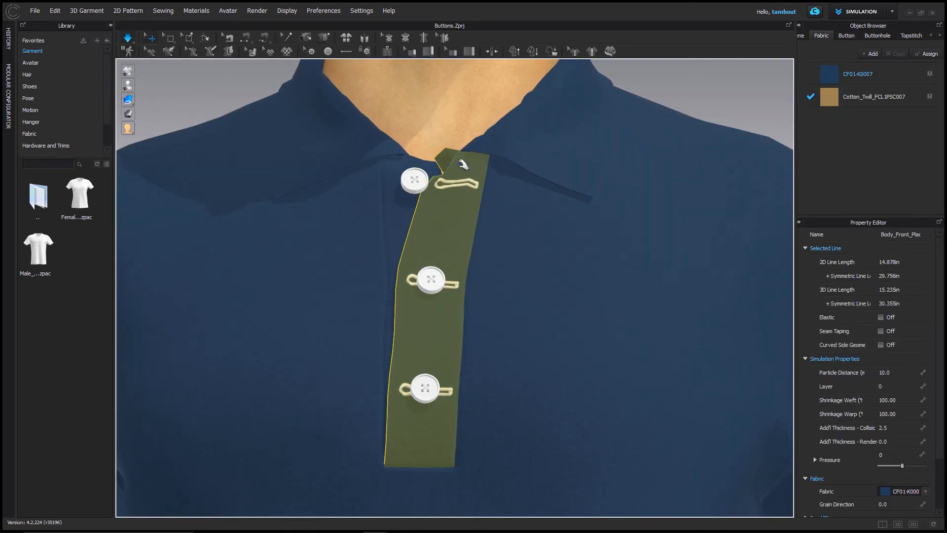